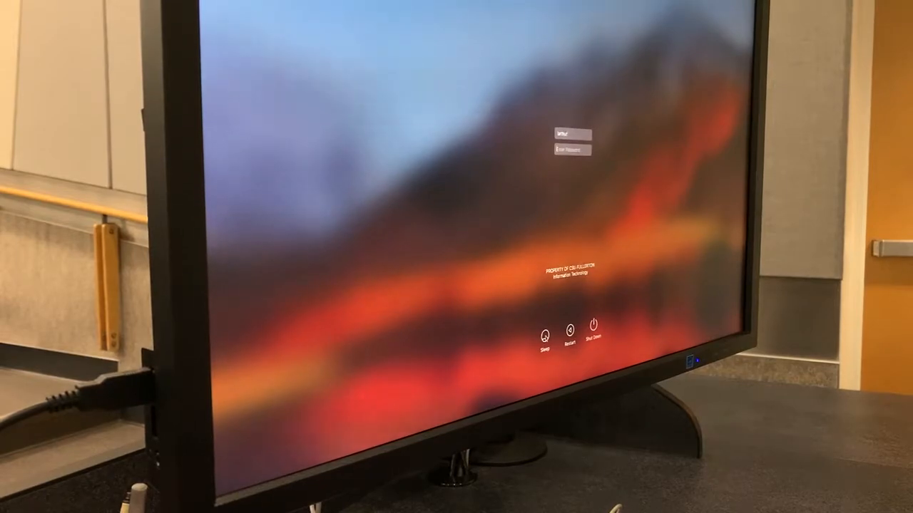
Step: Enter the account password on the macOS login screen to sign in
text(password)
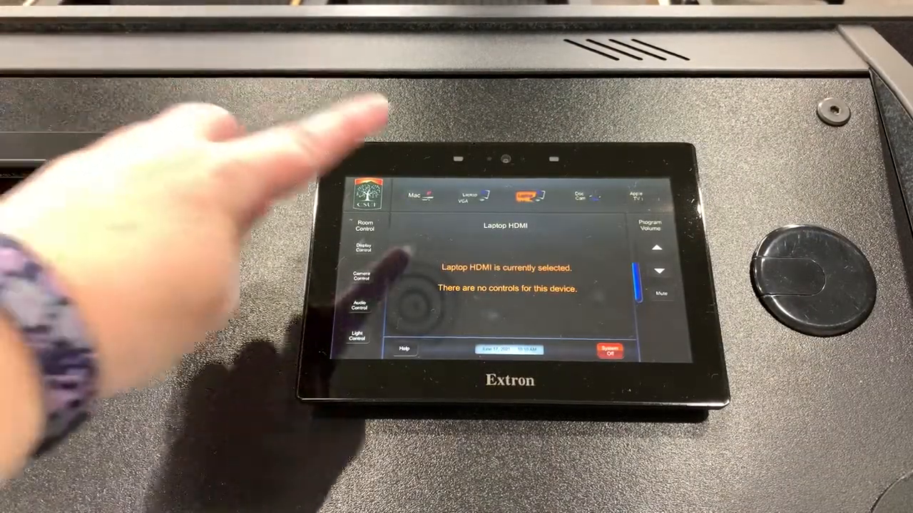
Step: Select the Mac as the room display source on the Extron touch panel
click(420, 194)
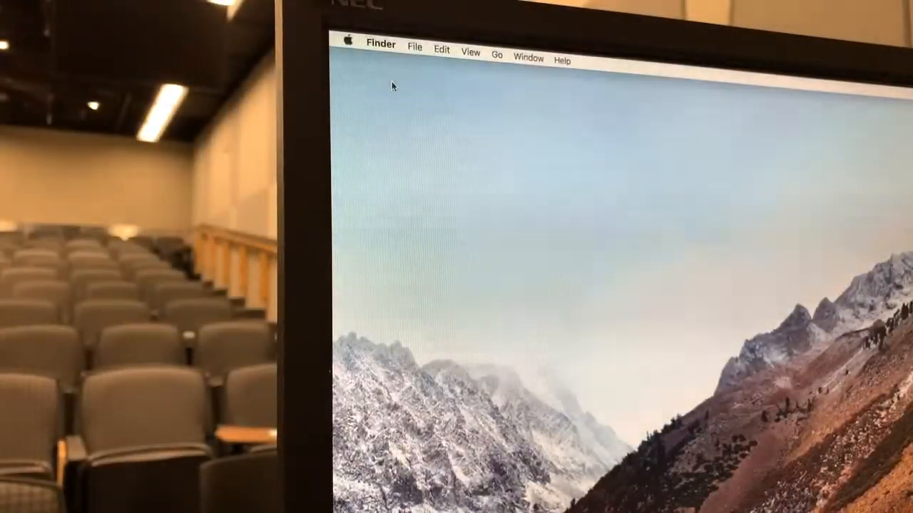
Step: Open the Apple menu to reach the Restart option
click(347, 41)
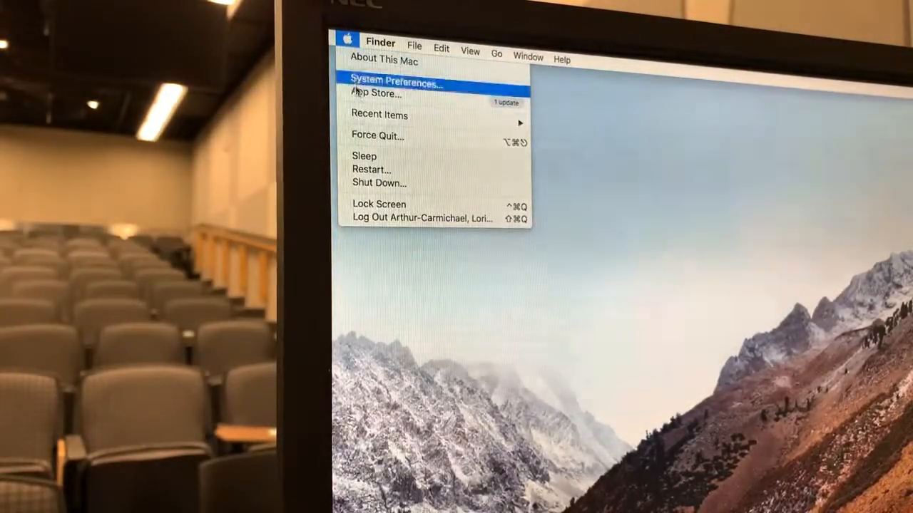
mouse_move(369, 169)
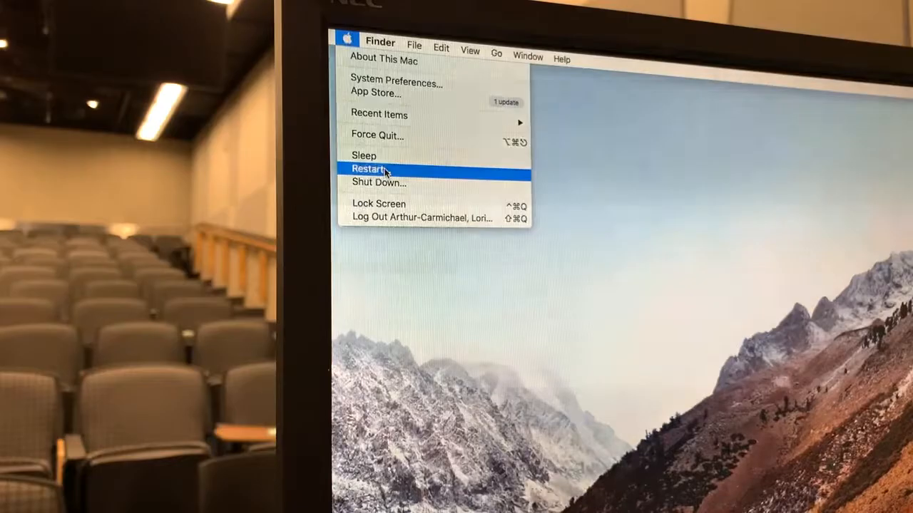
mouse_move(389, 218)
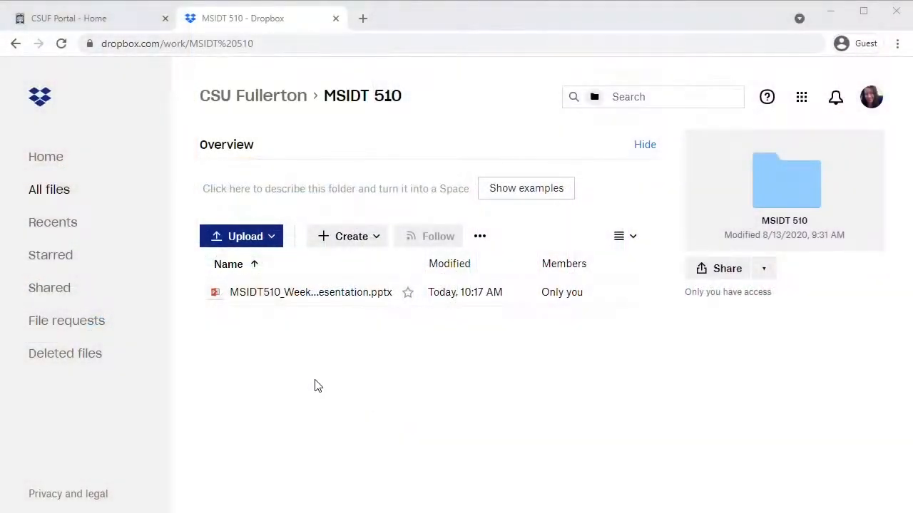
Step: Select MSIDT510_WeekOnePresentation.pptx in the MSIDT 510 folder and download it
click(310, 291)
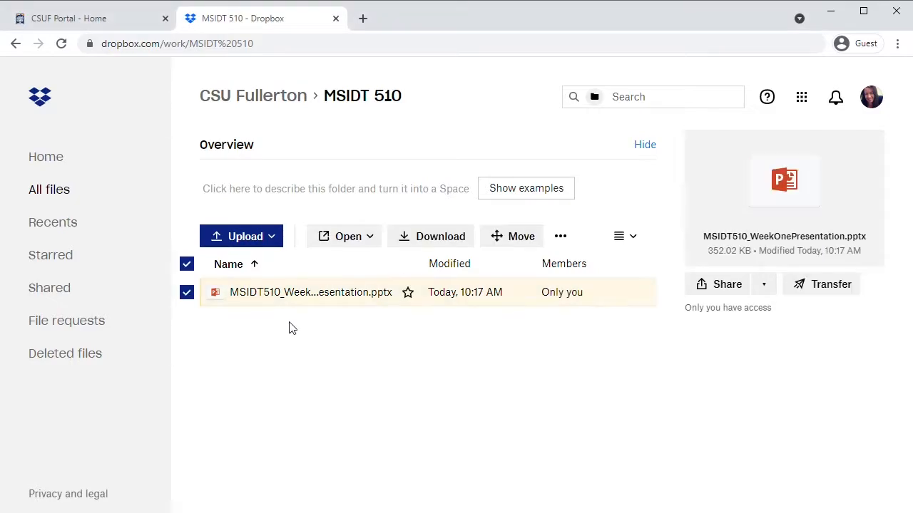
click(440, 236)
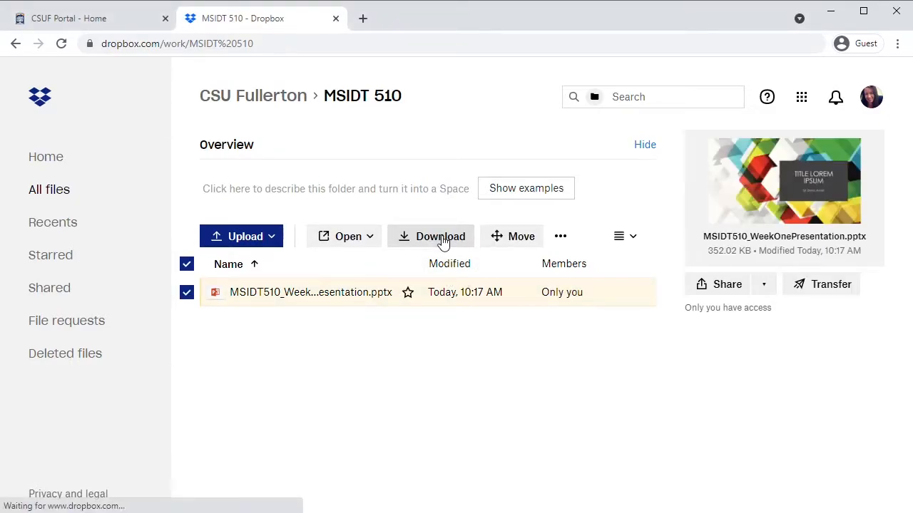
click(440, 236)
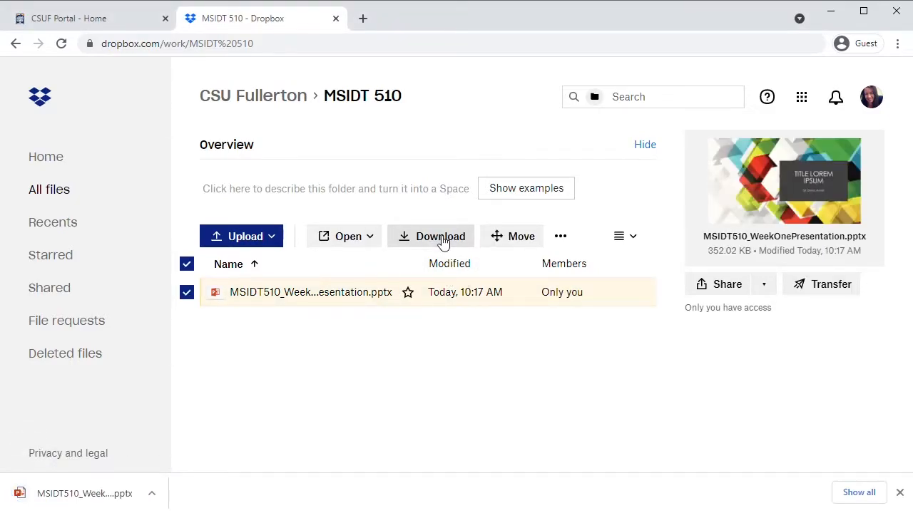